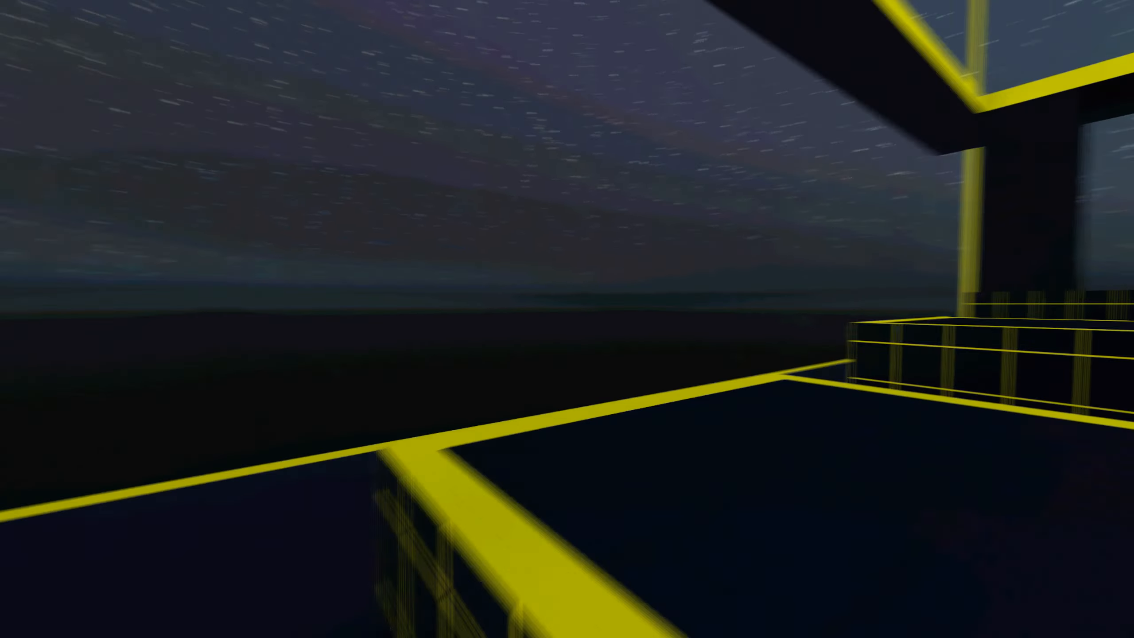
{"action": "mouse_move", "coordinate": [567, 319]}
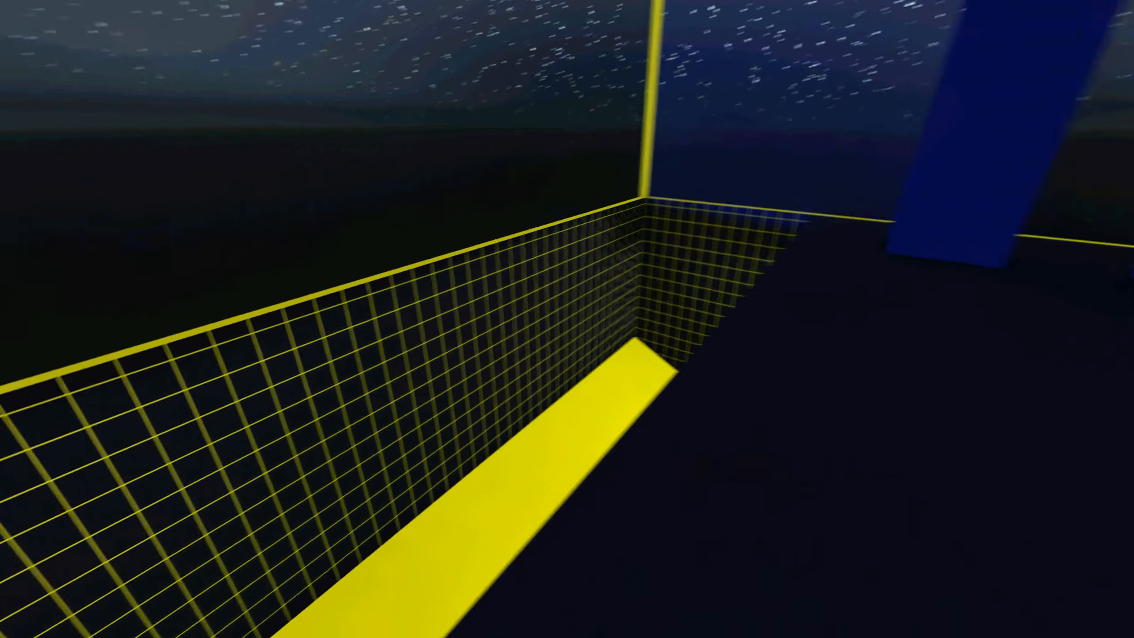